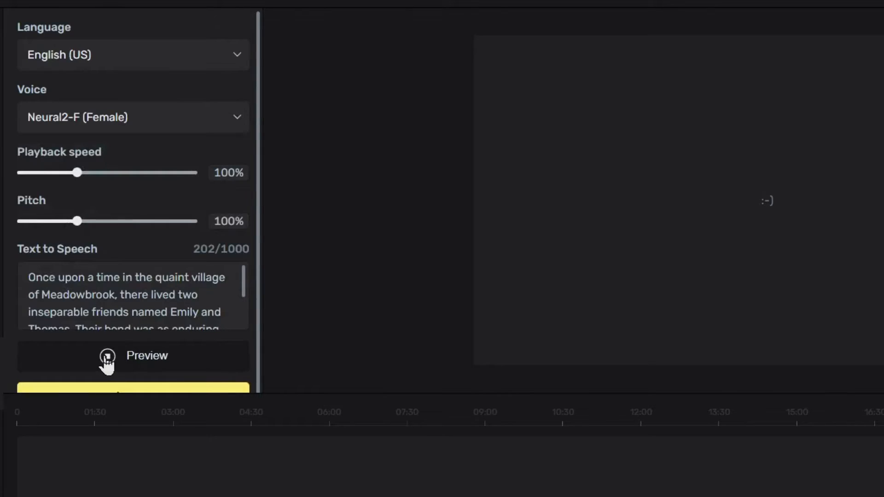
# Step: Preview the 202-character Meadowbrook story narrated in the Neural2-F English (US) voice
pyautogui.click(107, 356)
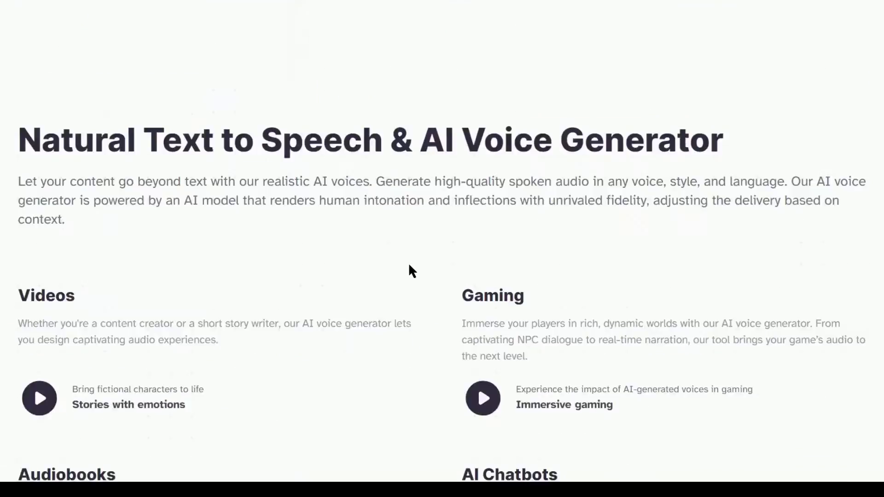
# Step: Scroll the ElevenLabs page past feature sections to the free, $1 and $11 plans
pyautogui.scroll(-3)
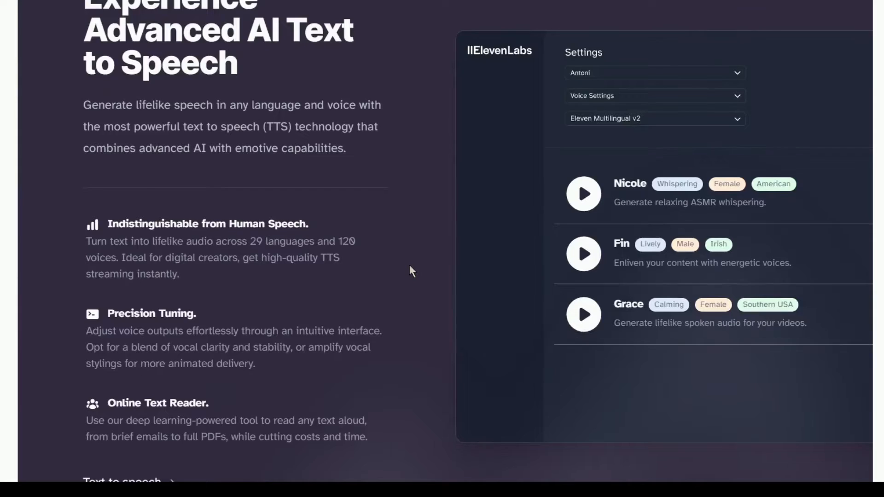
pyautogui.scroll(-3)
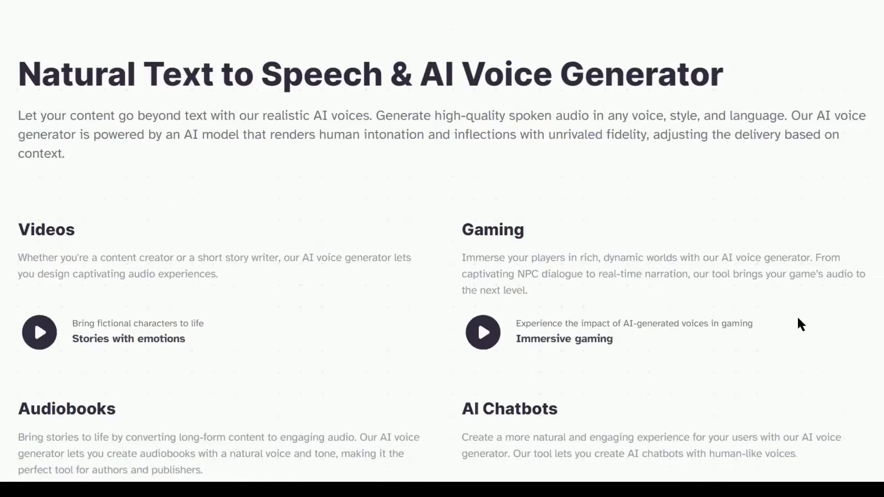
pyautogui.scroll(-3)
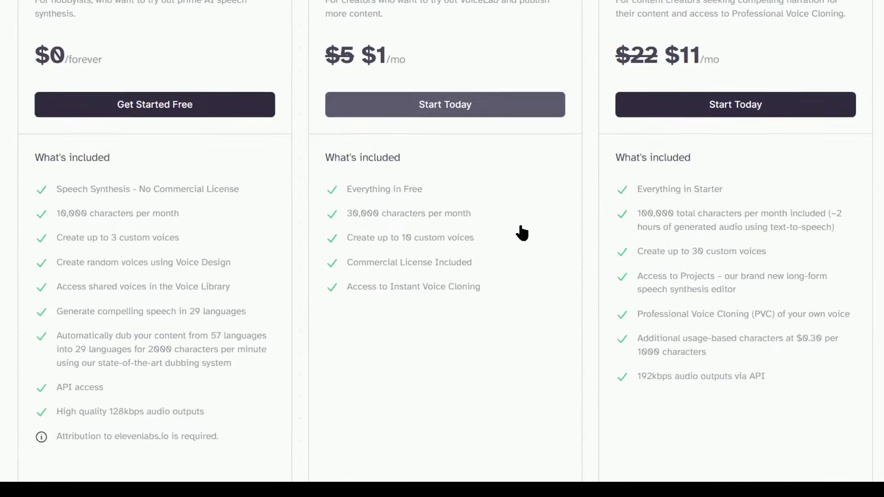